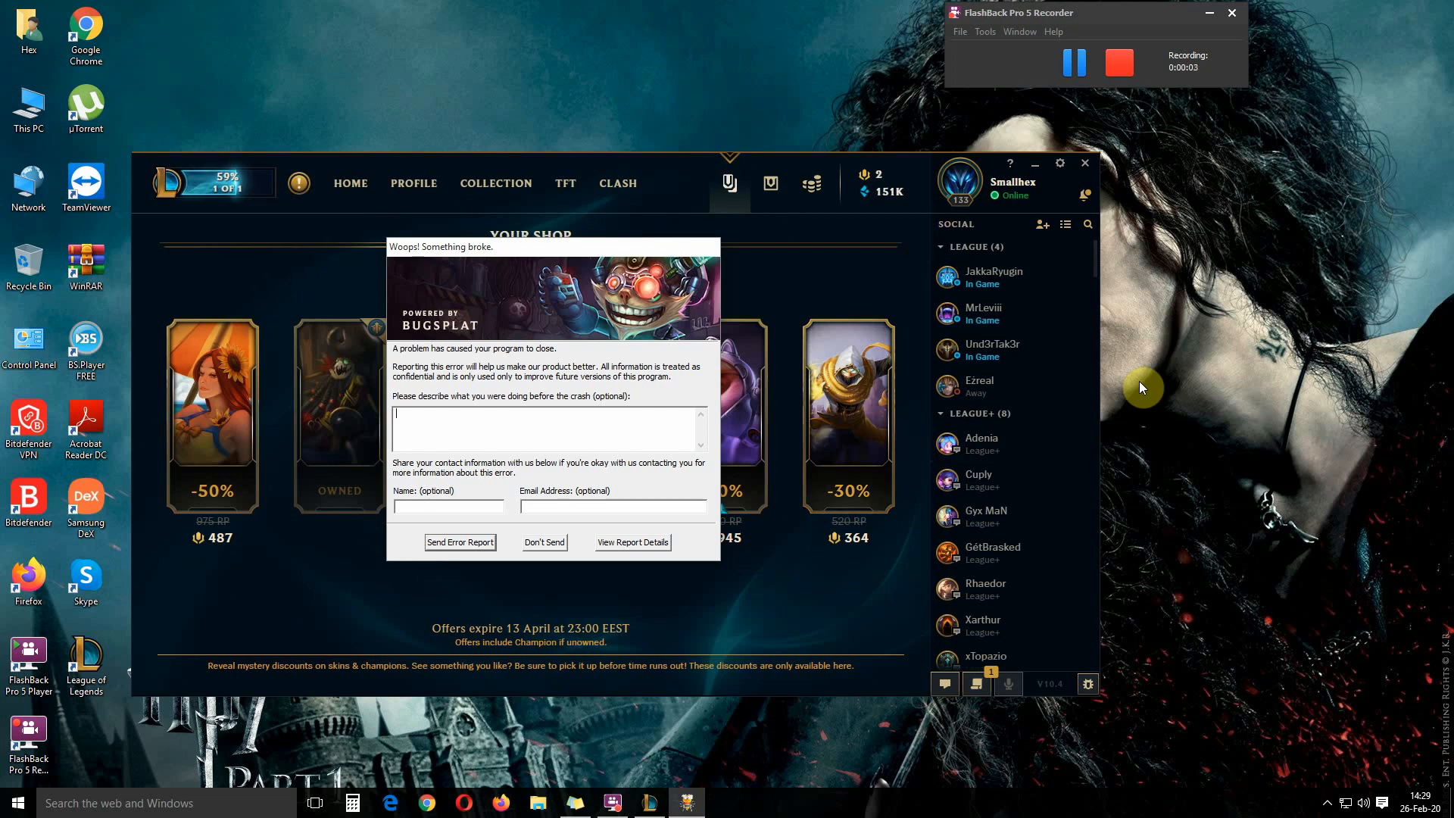
{"action": "mouse_move", "coordinate": [561, 256]}
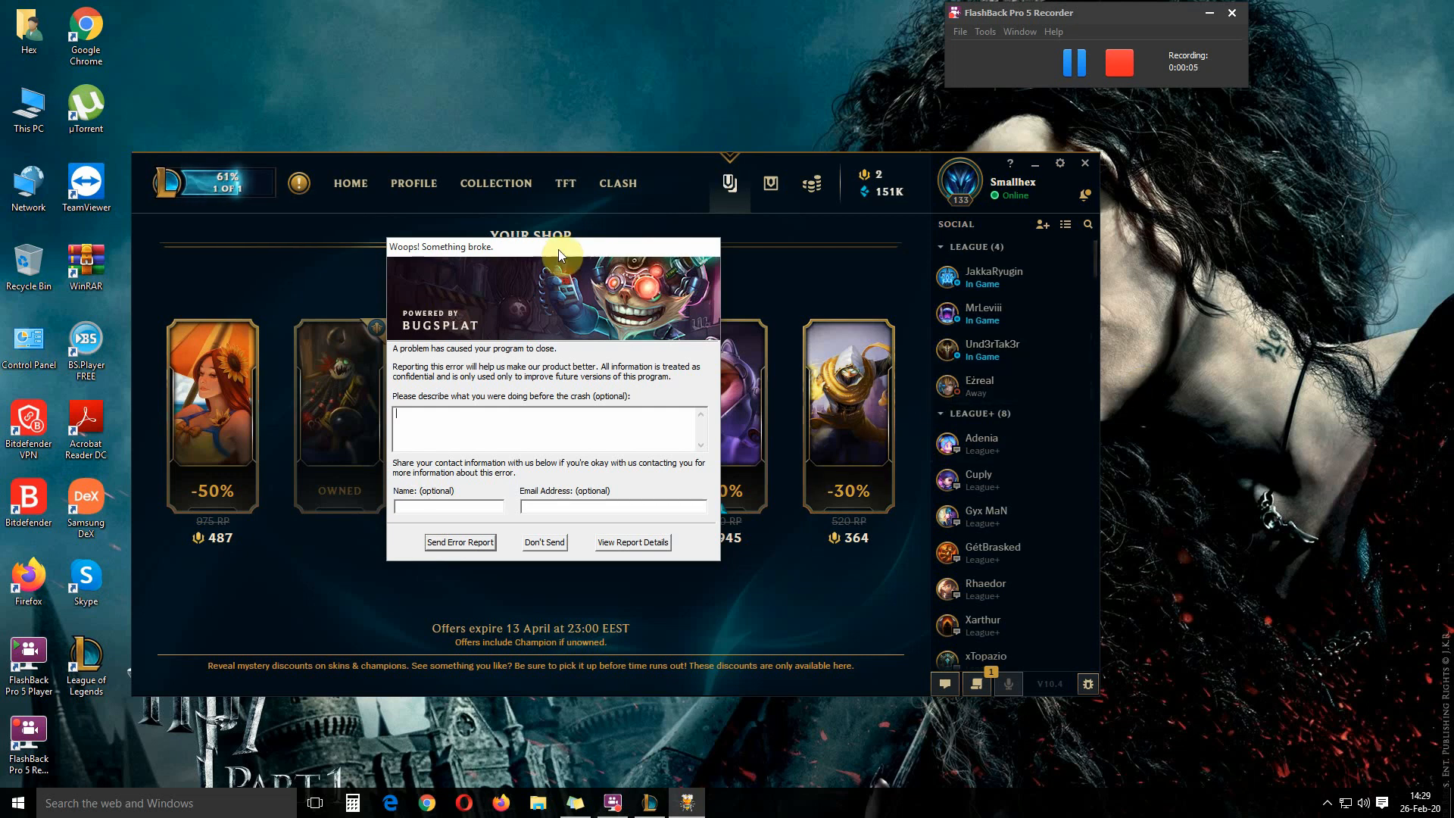
{"action": "mouse_move", "coordinate": [450, 253]}
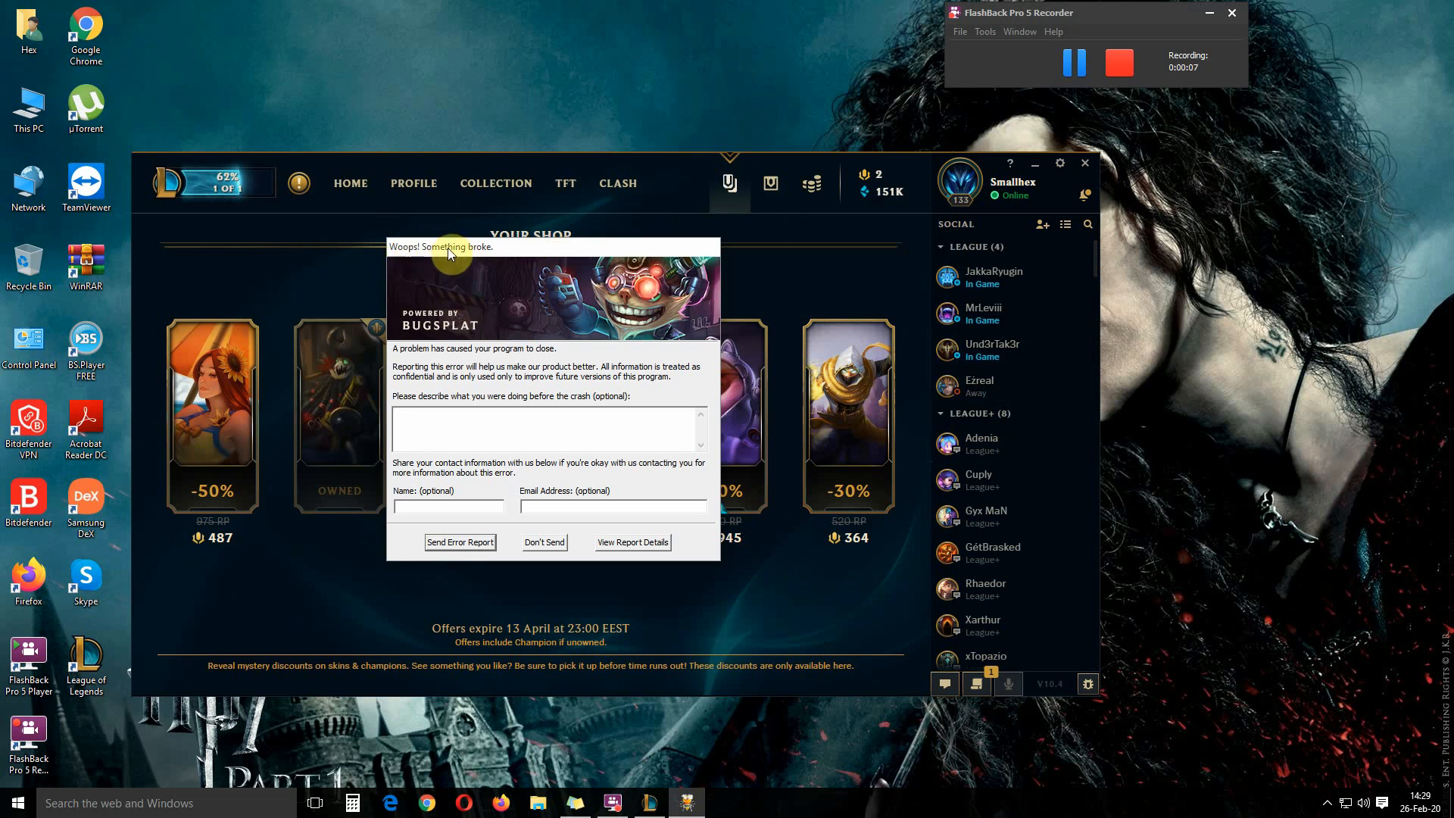
{"action": "mouse_move", "coordinate": [409, 351]}
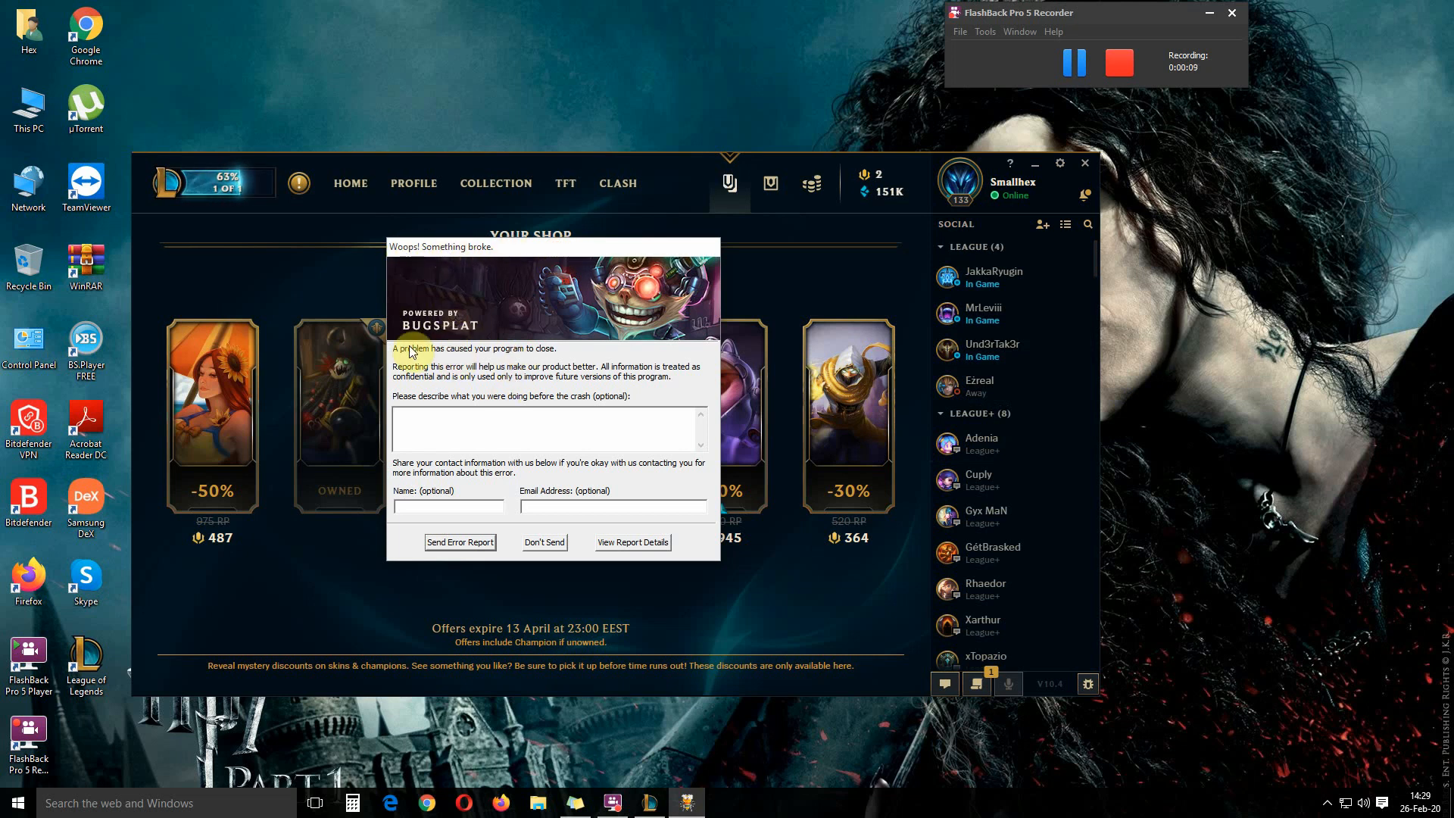
{"action": "mouse_move", "coordinate": [583, 412]}
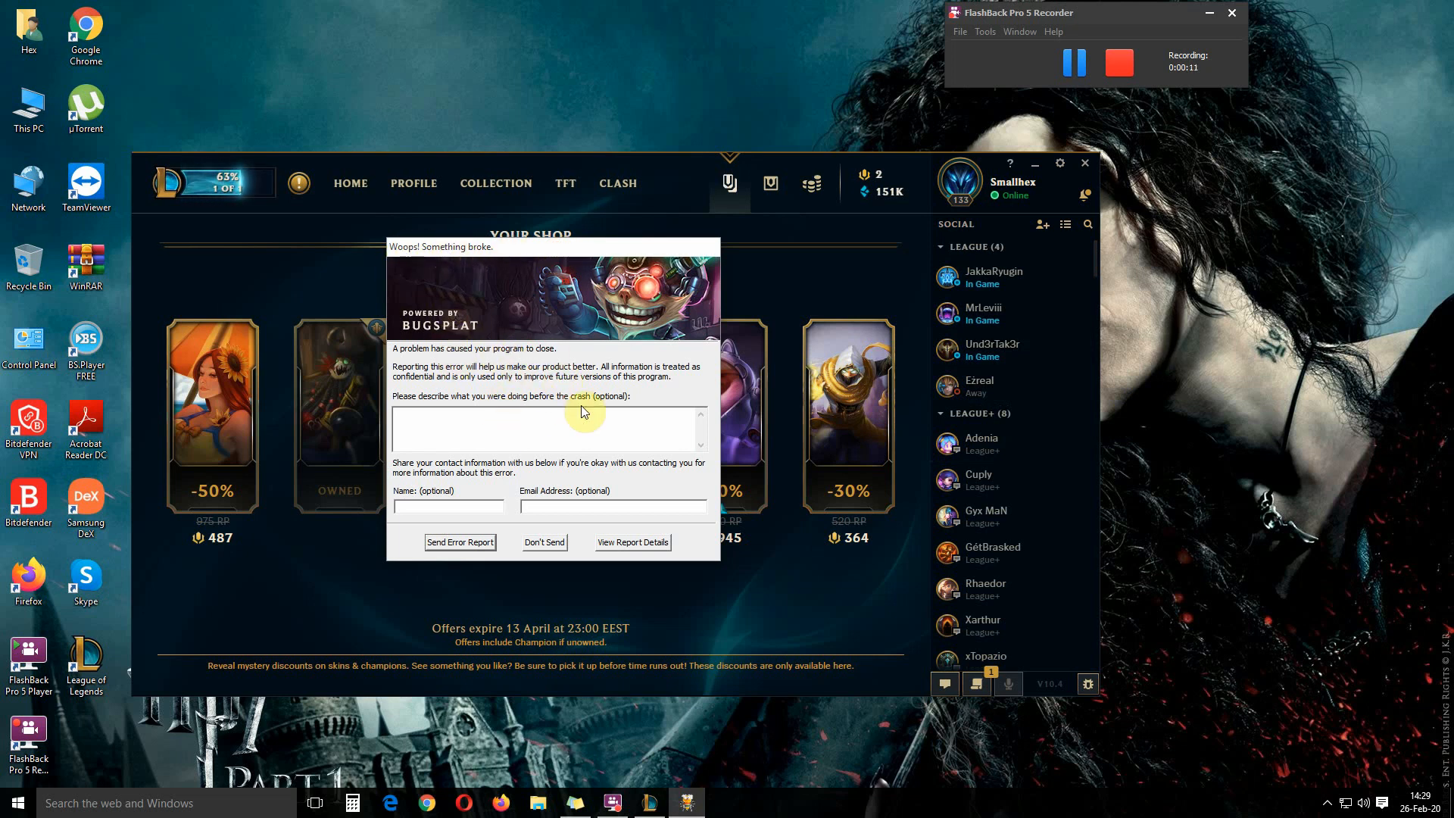
{"action": "mouse_move", "coordinate": [554, 462]}
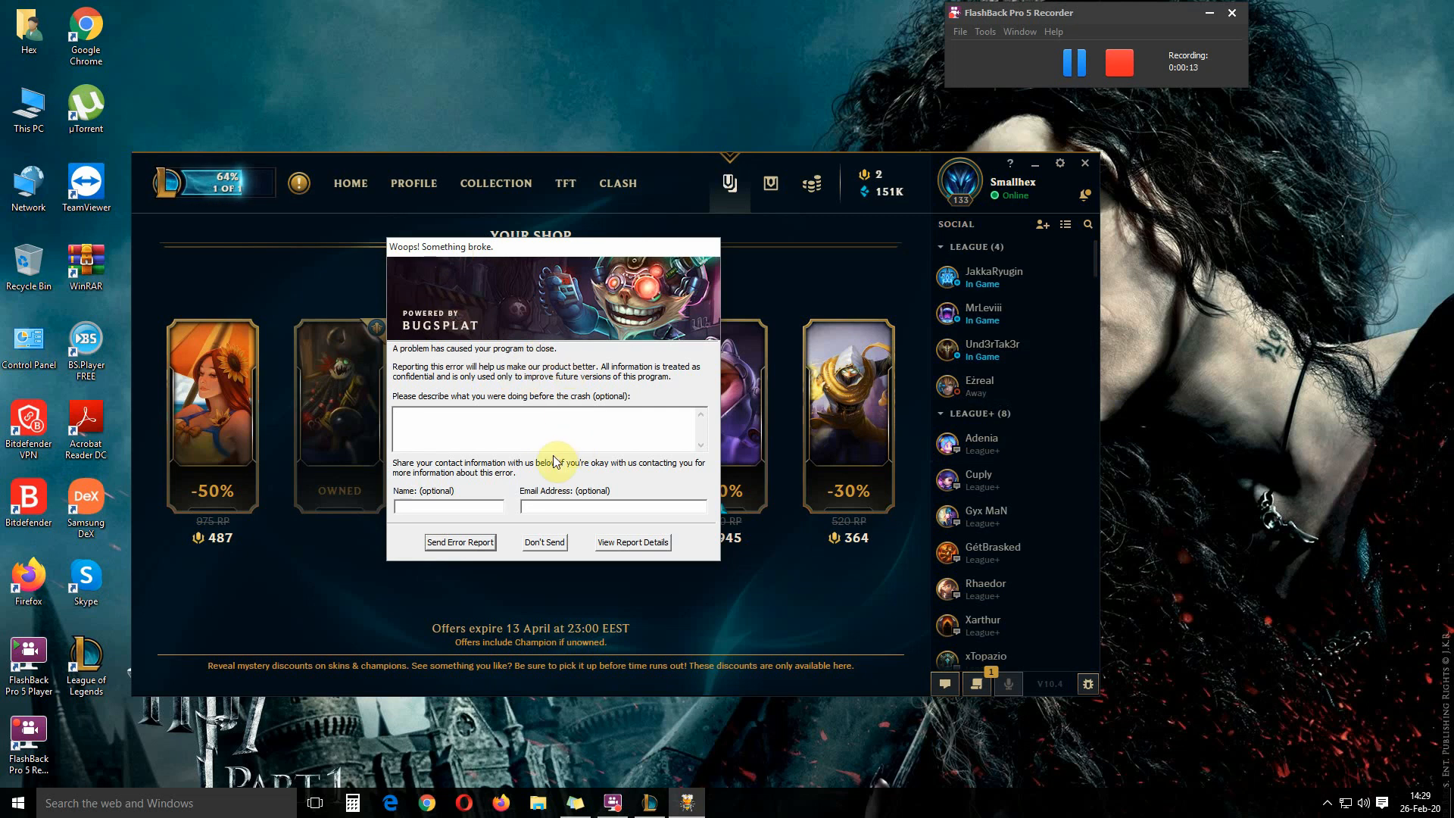
{"action": "mouse_move", "coordinate": [501, 636]}
{"action": "type", "text": "download netframe 3.5"}
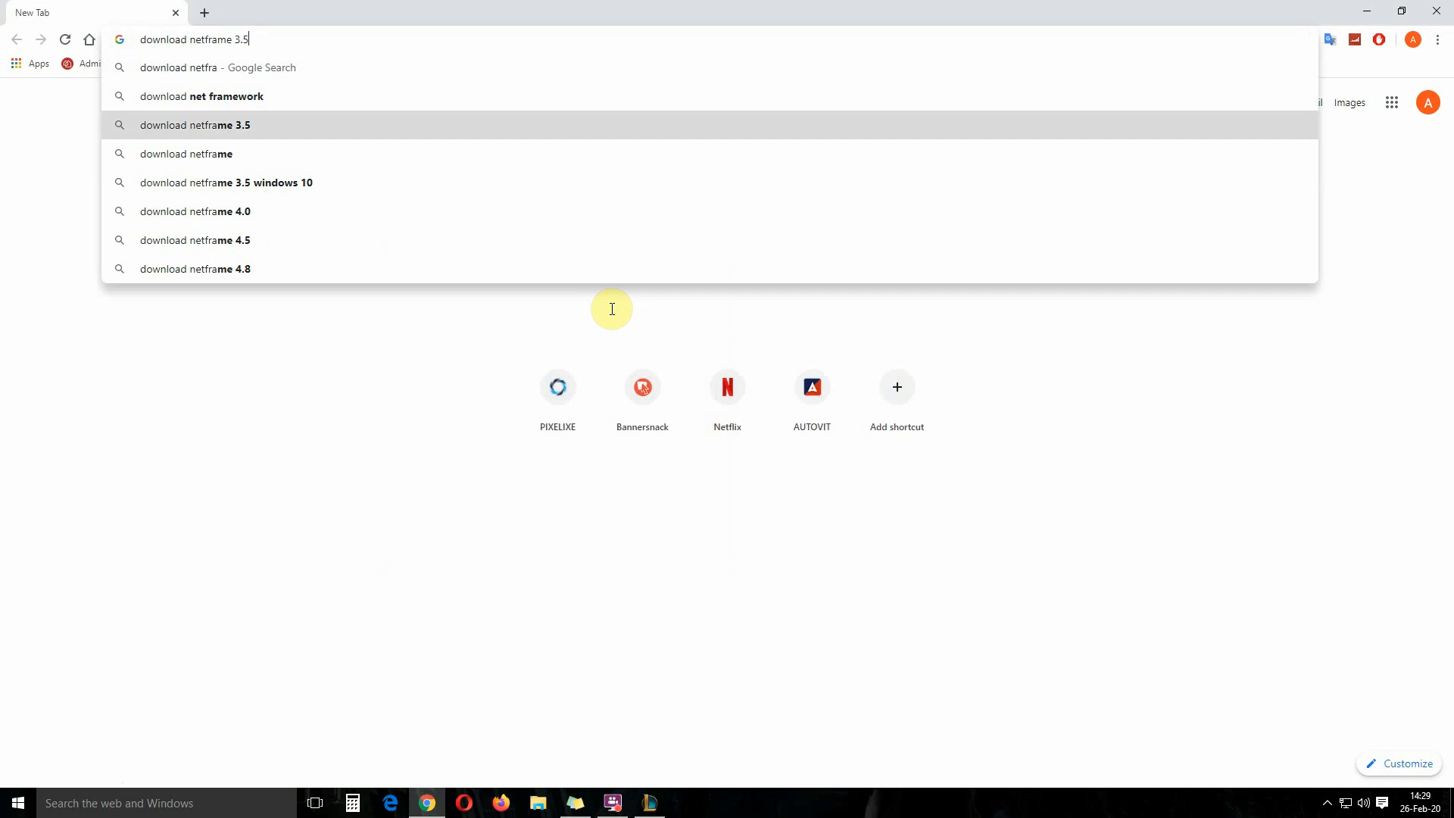
Search 'download netframe 3.5' and open Microsoft's .NET Framework 3.5 download page.
{"action": "key", "text": "Return"}
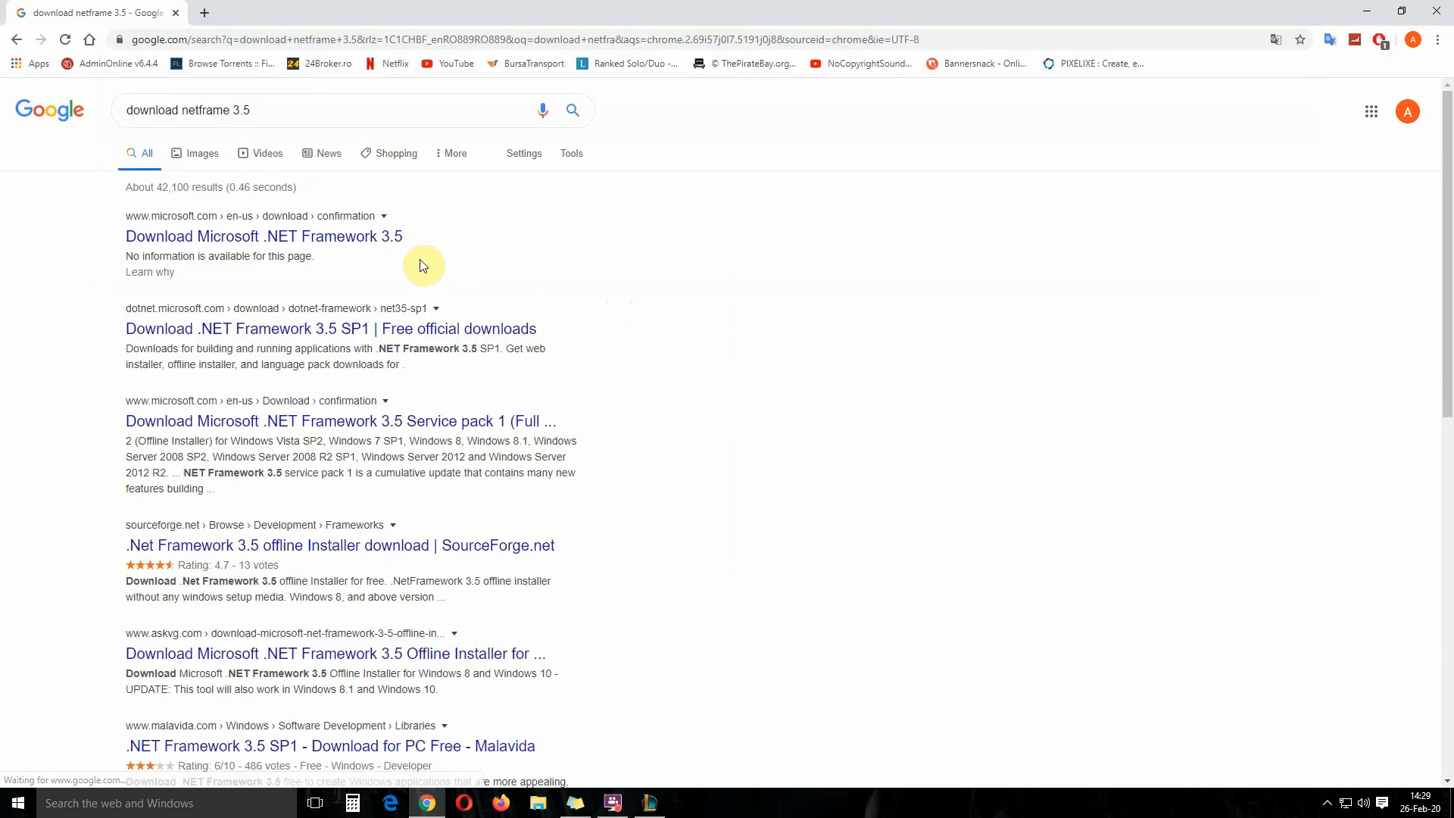
{"action": "left_click", "coordinate": [263, 236]}
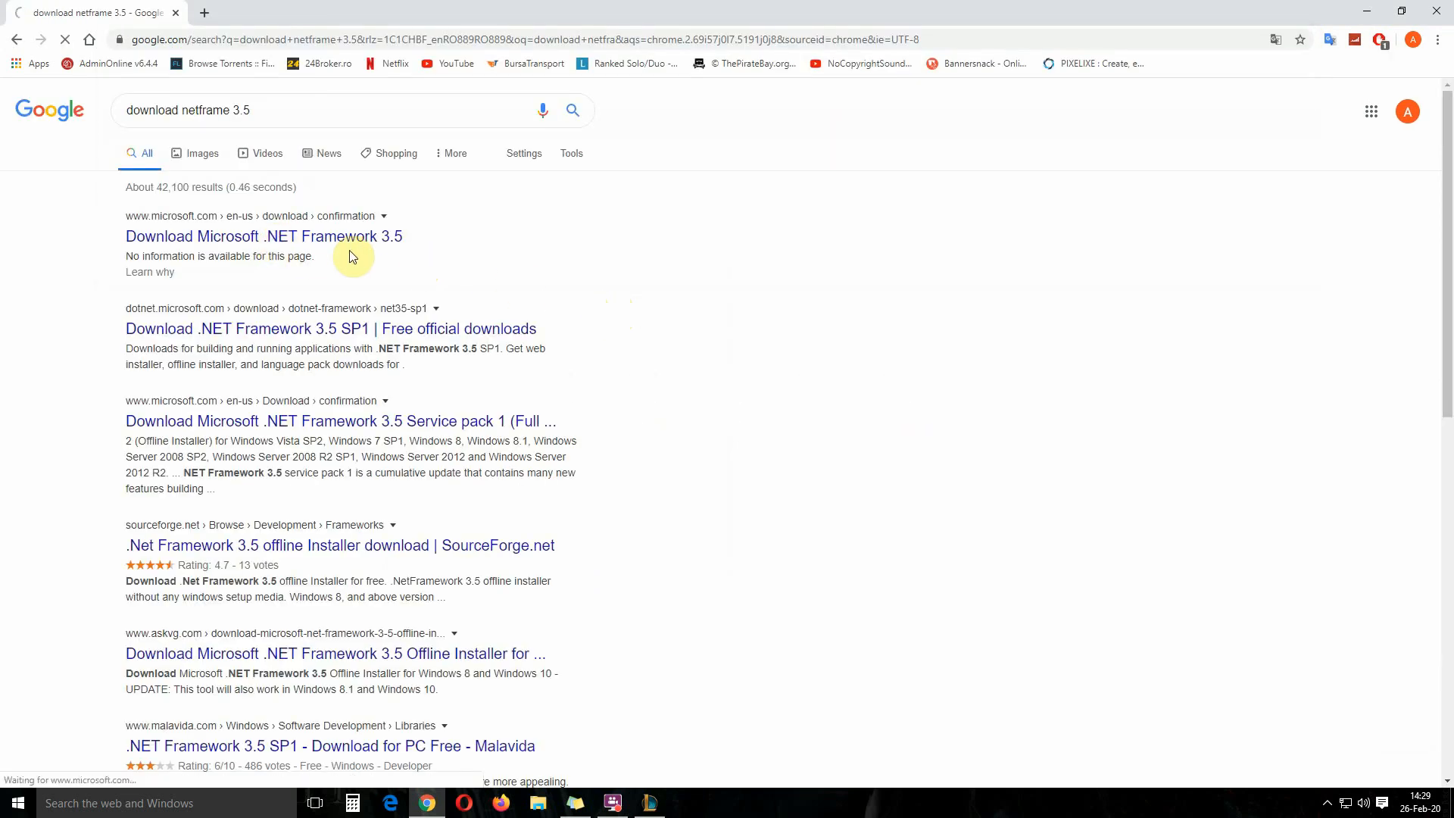
{"action": "left_click", "coordinate": [263, 236]}
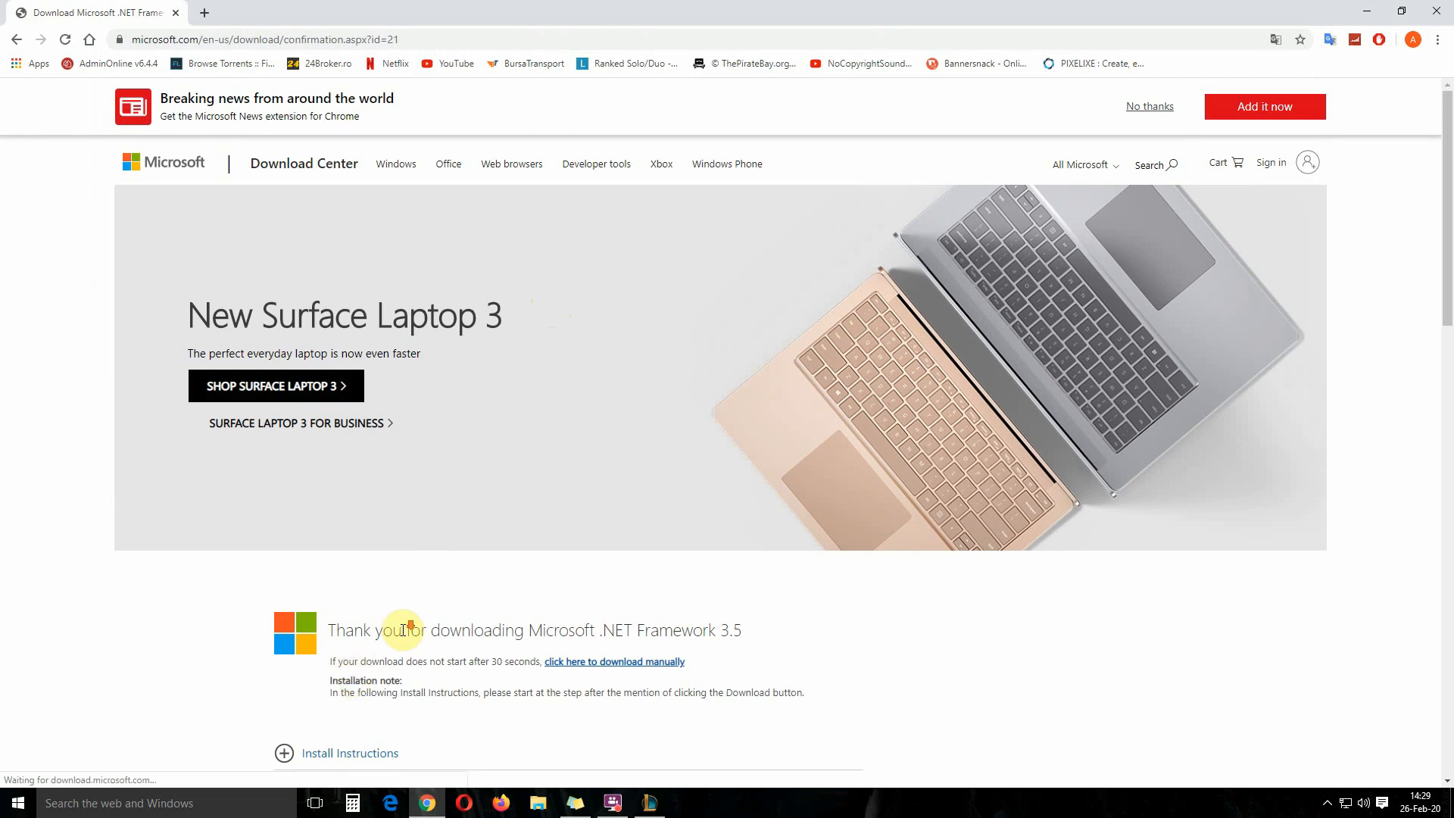
Scroll the confirmation page while dotNetFx35setup.exe downloads.
{"action": "scroll", "scroll_direction": "down", "scroll_amount": 3}
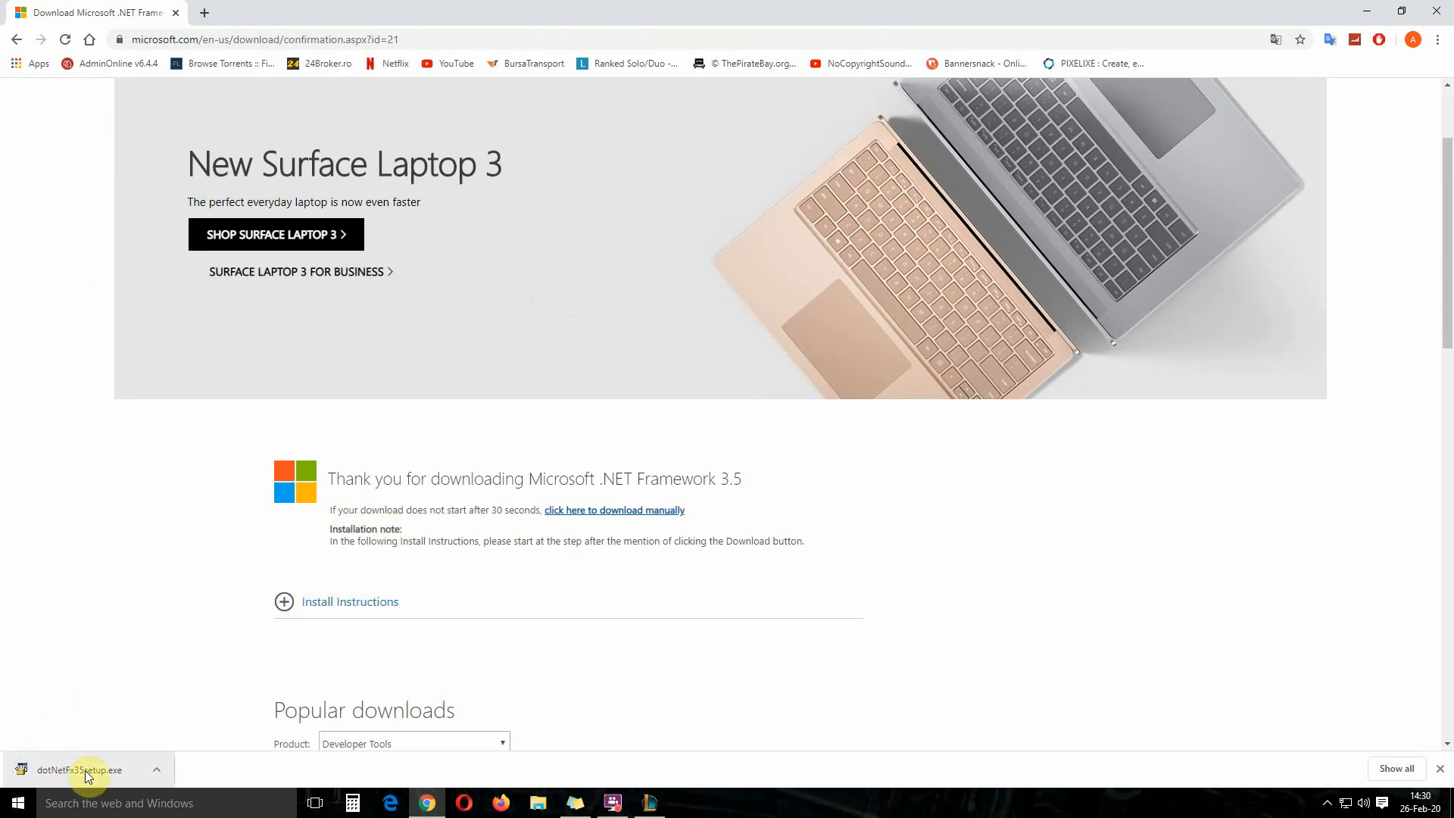
{"action": "mouse_move", "coordinate": [615, 509]}
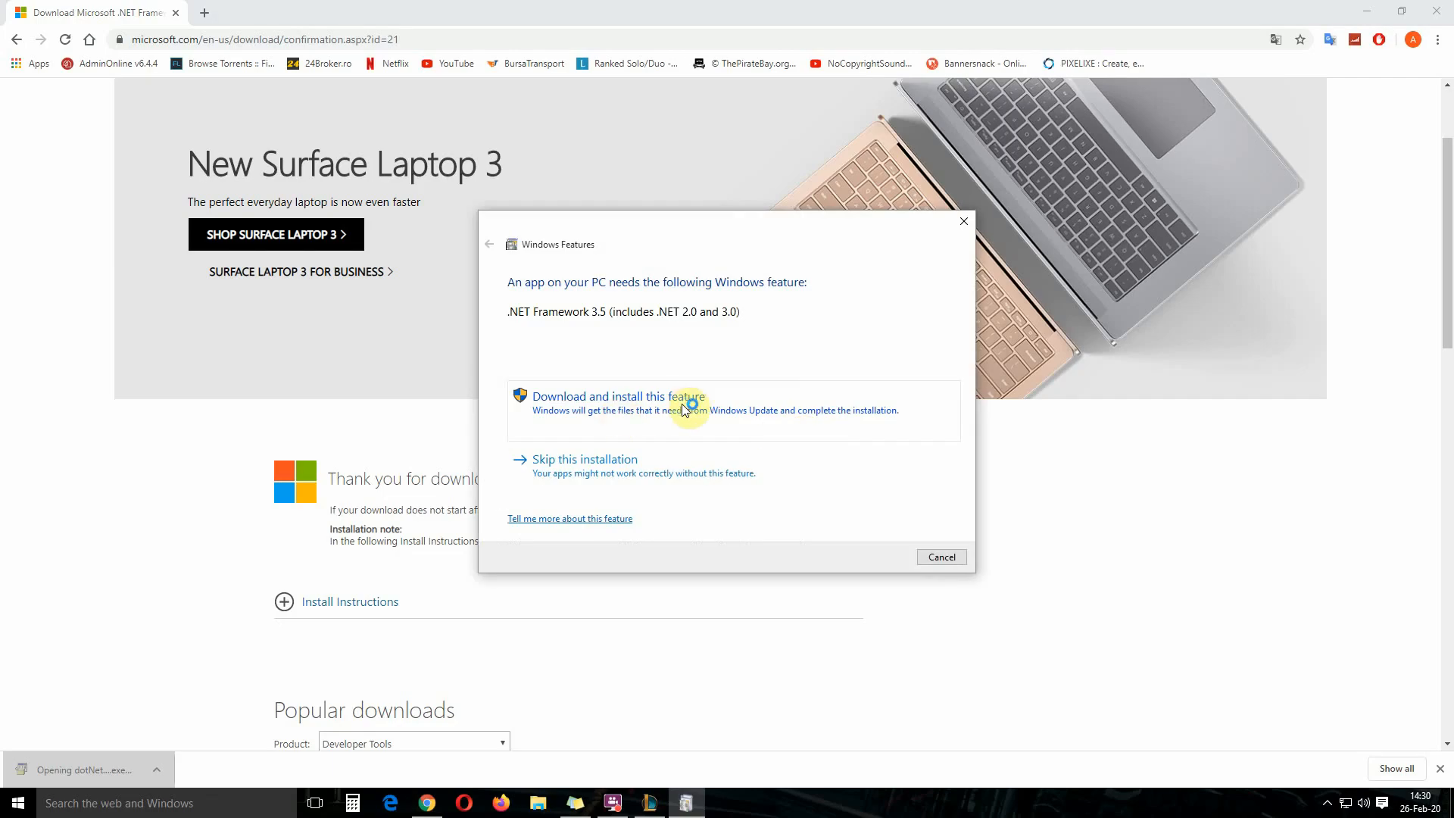
Choose 'Download and install this feature' to fetch the .NET Framework 3.5 files.
{"action": "left_click", "coordinate": [614, 396]}
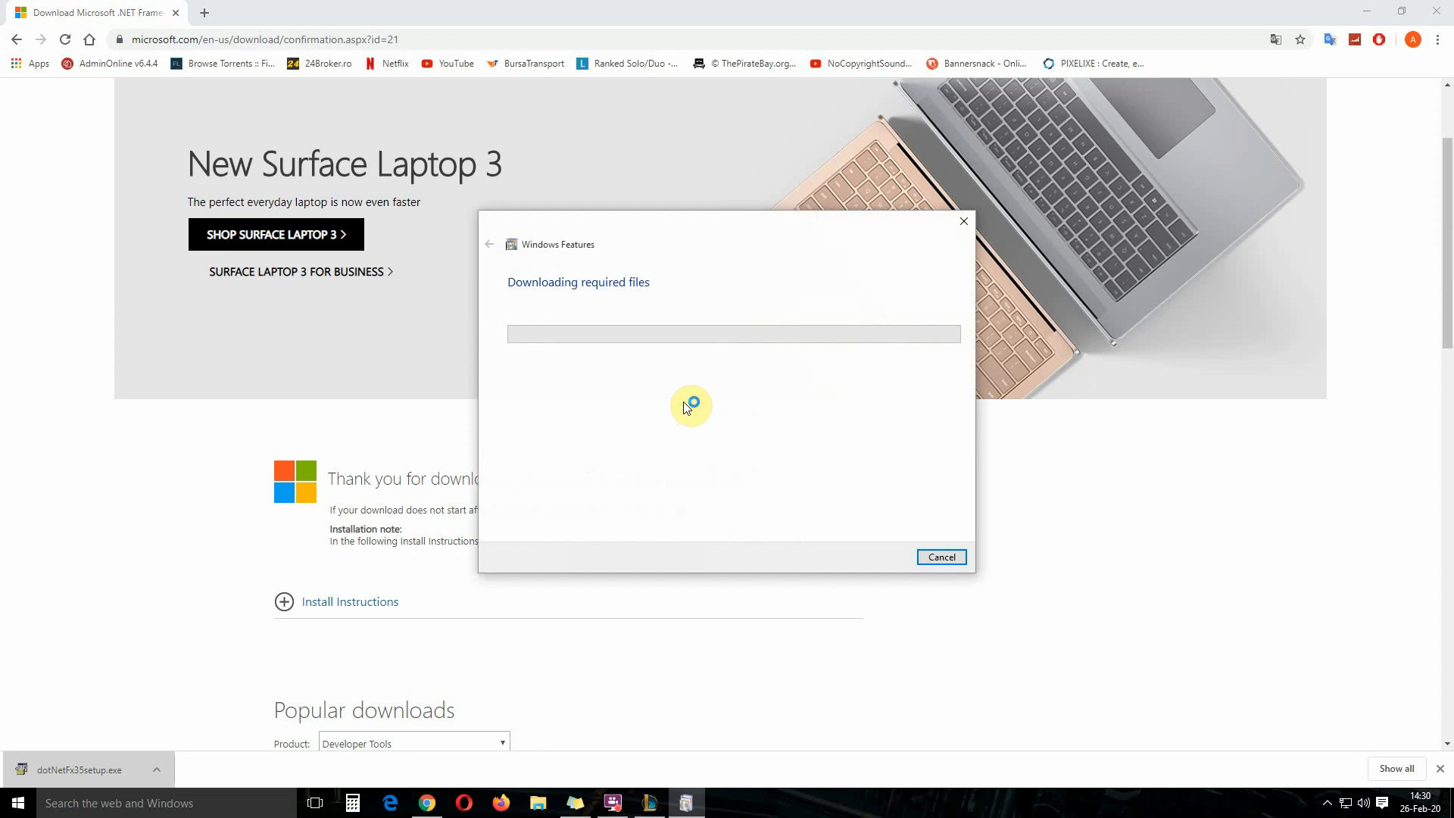
{"action": "mouse_move", "coordinate": [803, 345]}
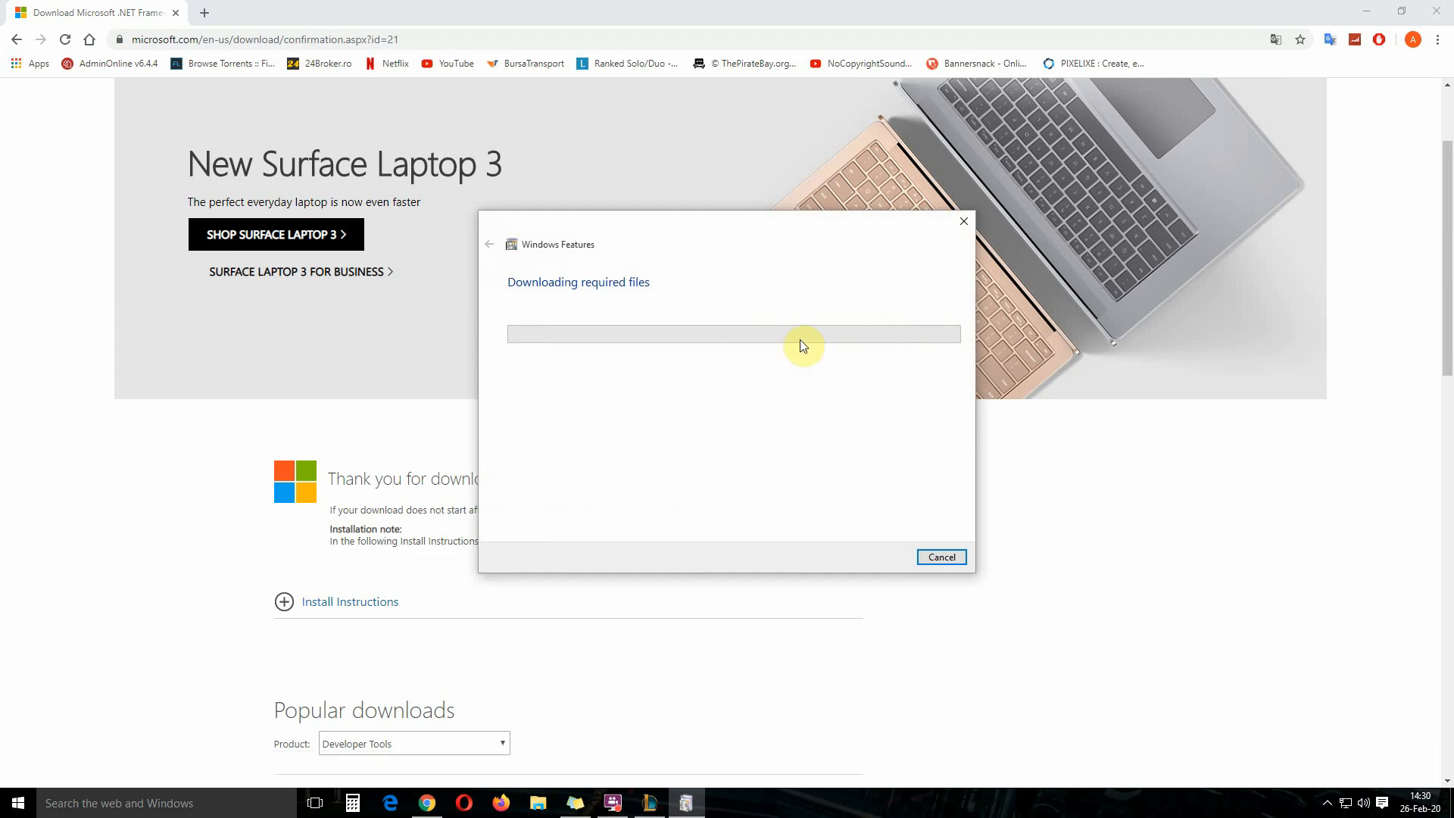
{"action": "mouse_move", "coordinate": [719, 392]}
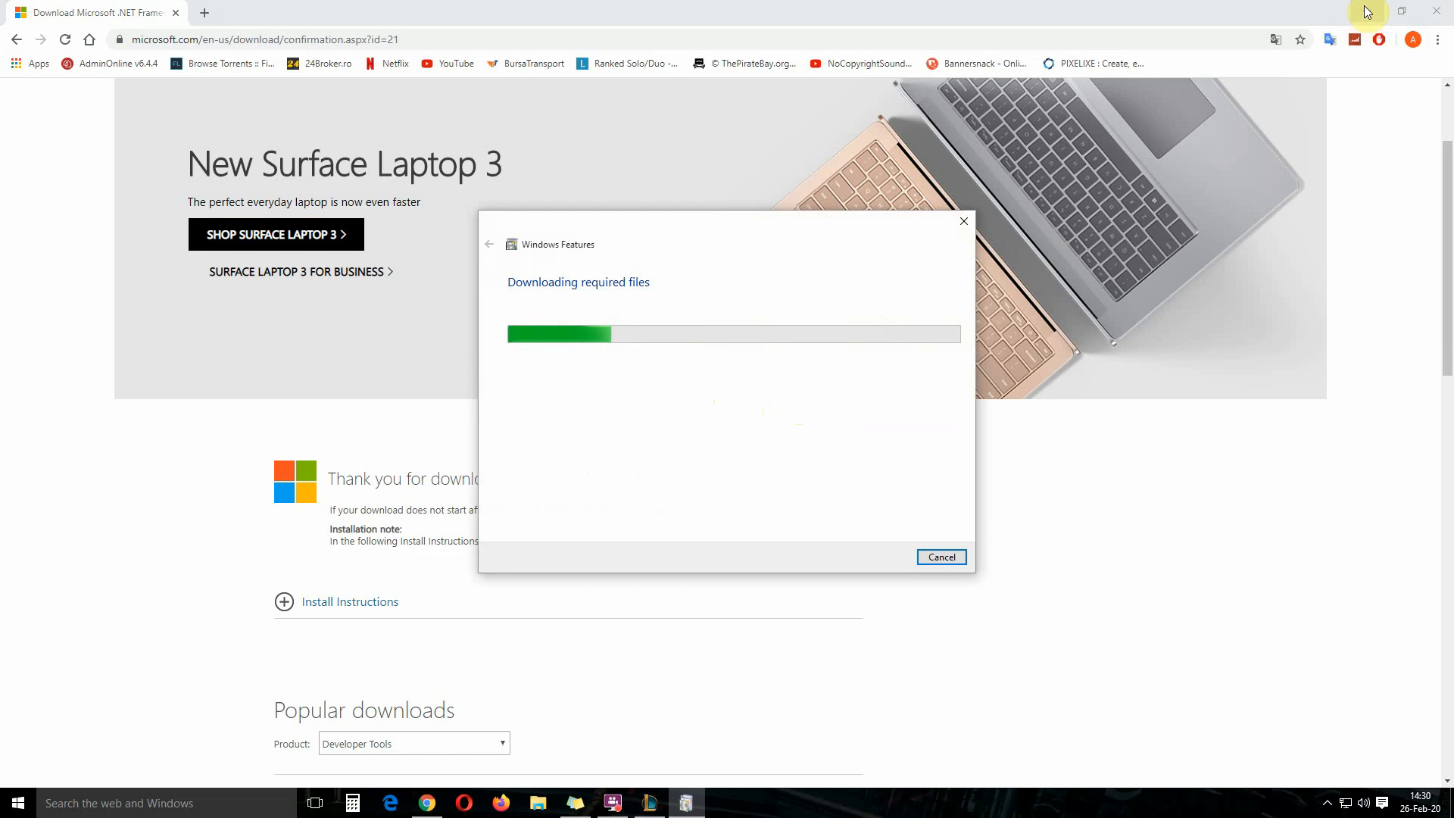
{"action": "mouse_move", "coordinate": [1222, 82]}
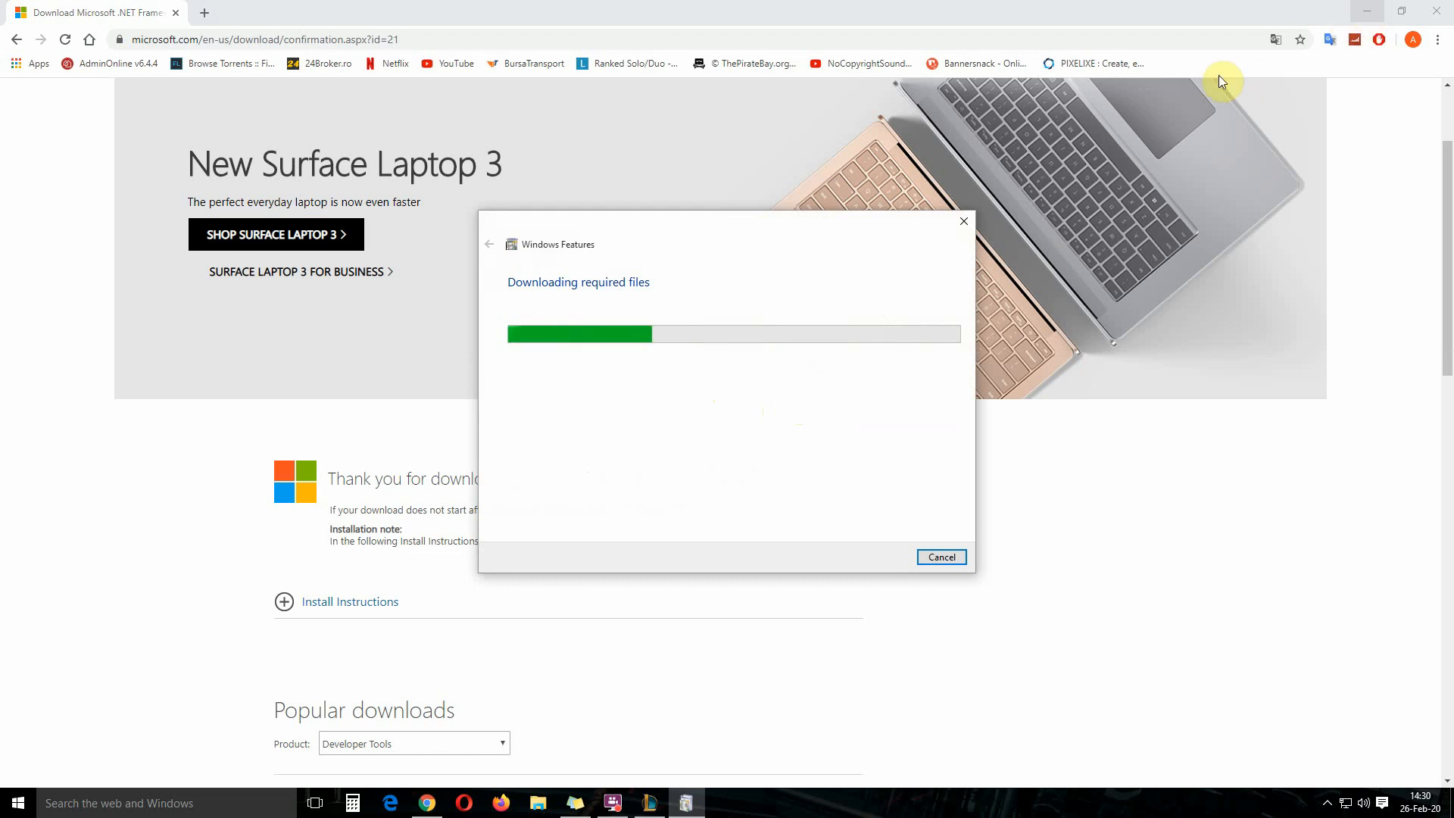
{"action": "mouse_move", "coordinate": [710, 350]}
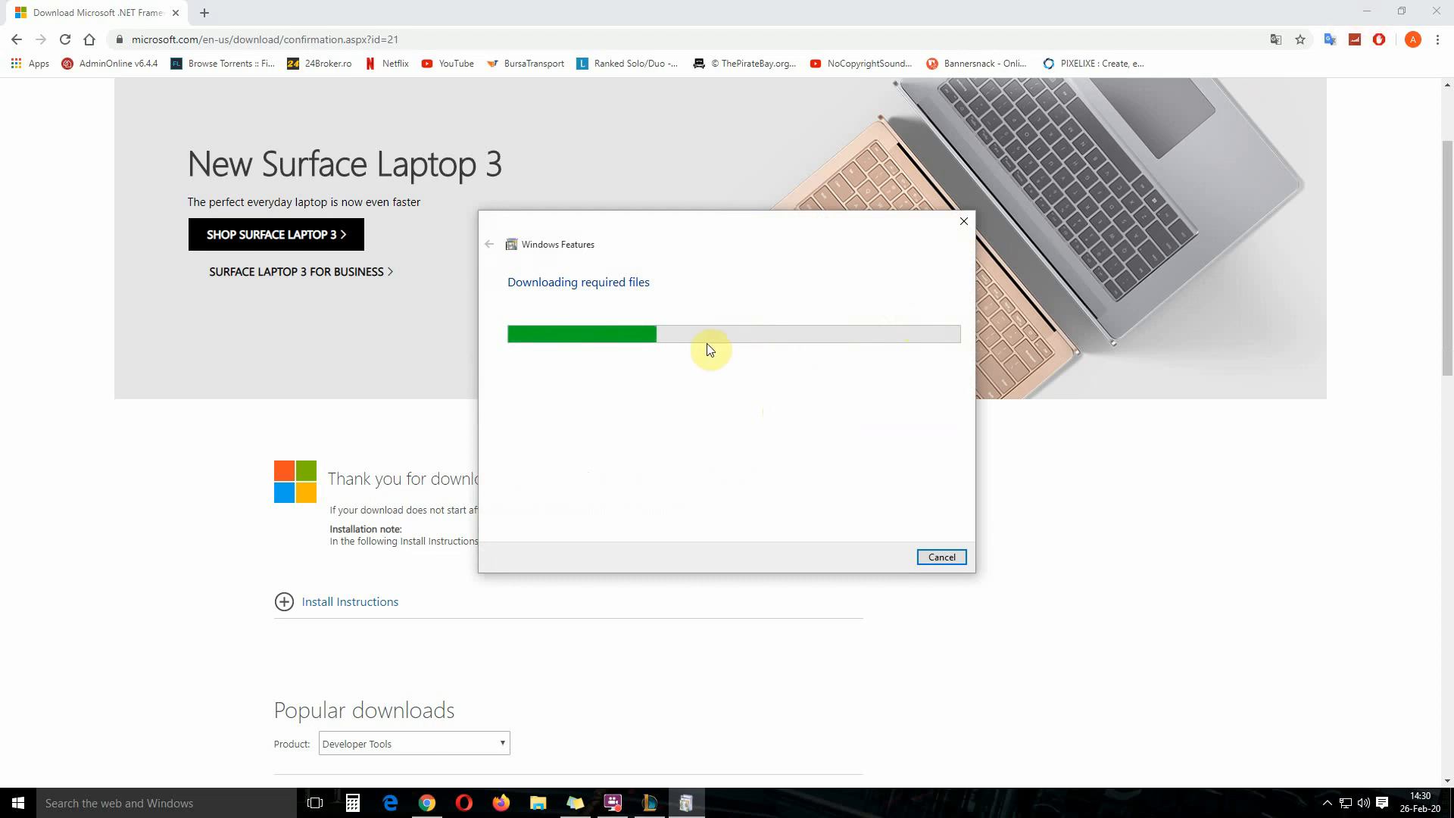
{"action": "mouse_move", "coordinate": [1367, 14]}
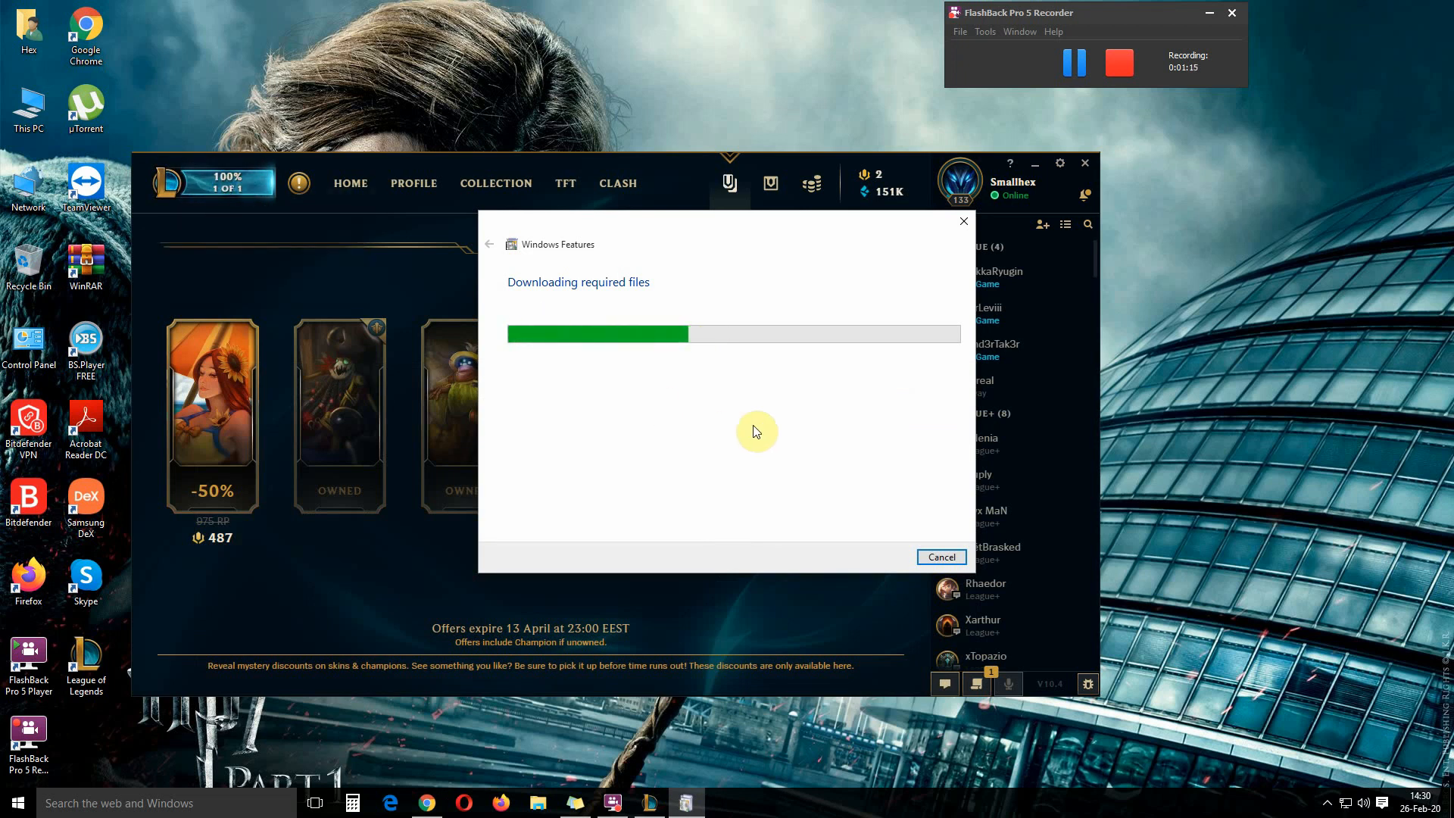
{"action": "mouse_move", "coordinate": [727, 377]}
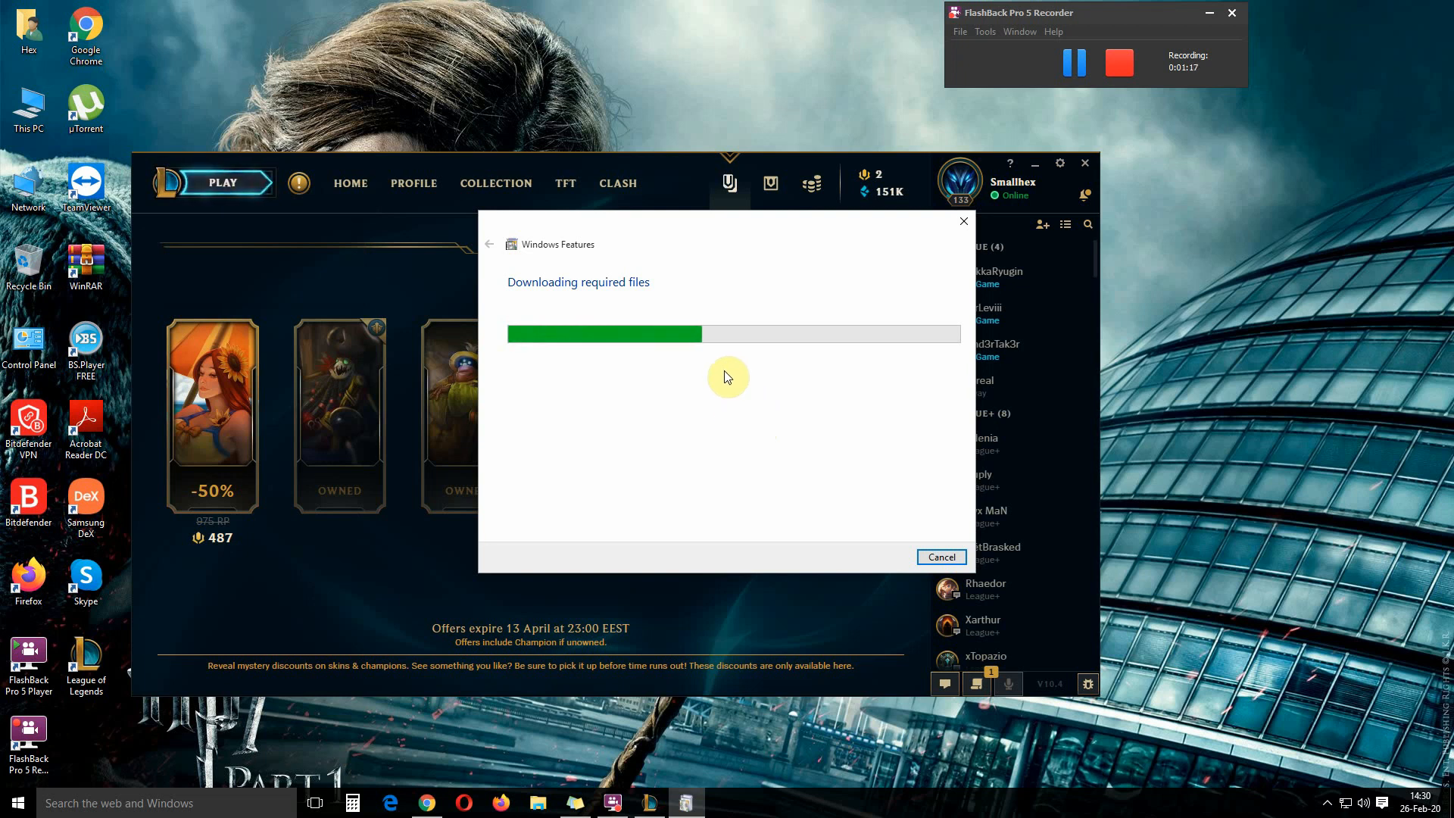
{"action": "mouse_move", "coordinate": [739, 416]}
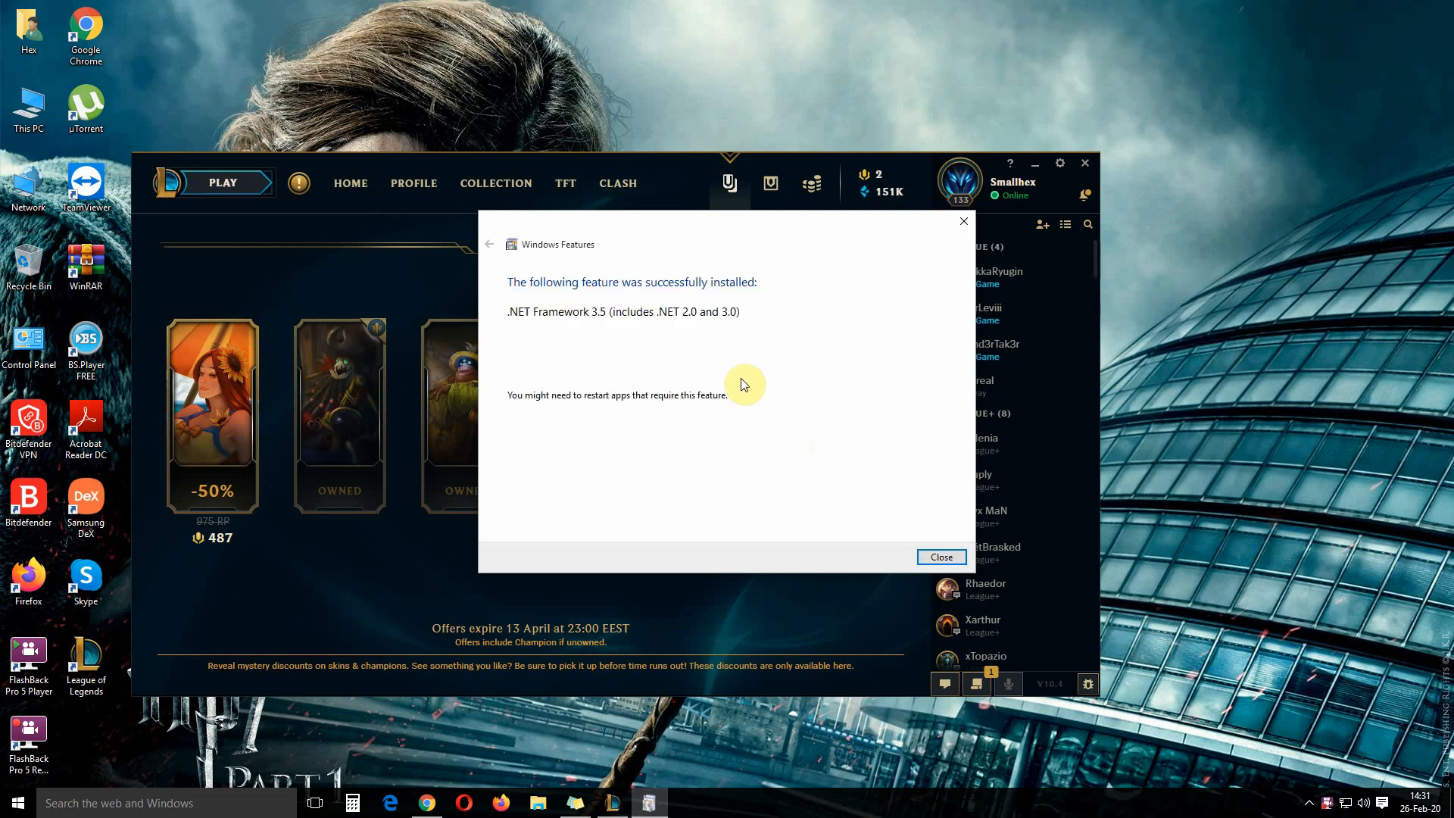
{"action": "mouse_move", "coordinate": [549, 306]}
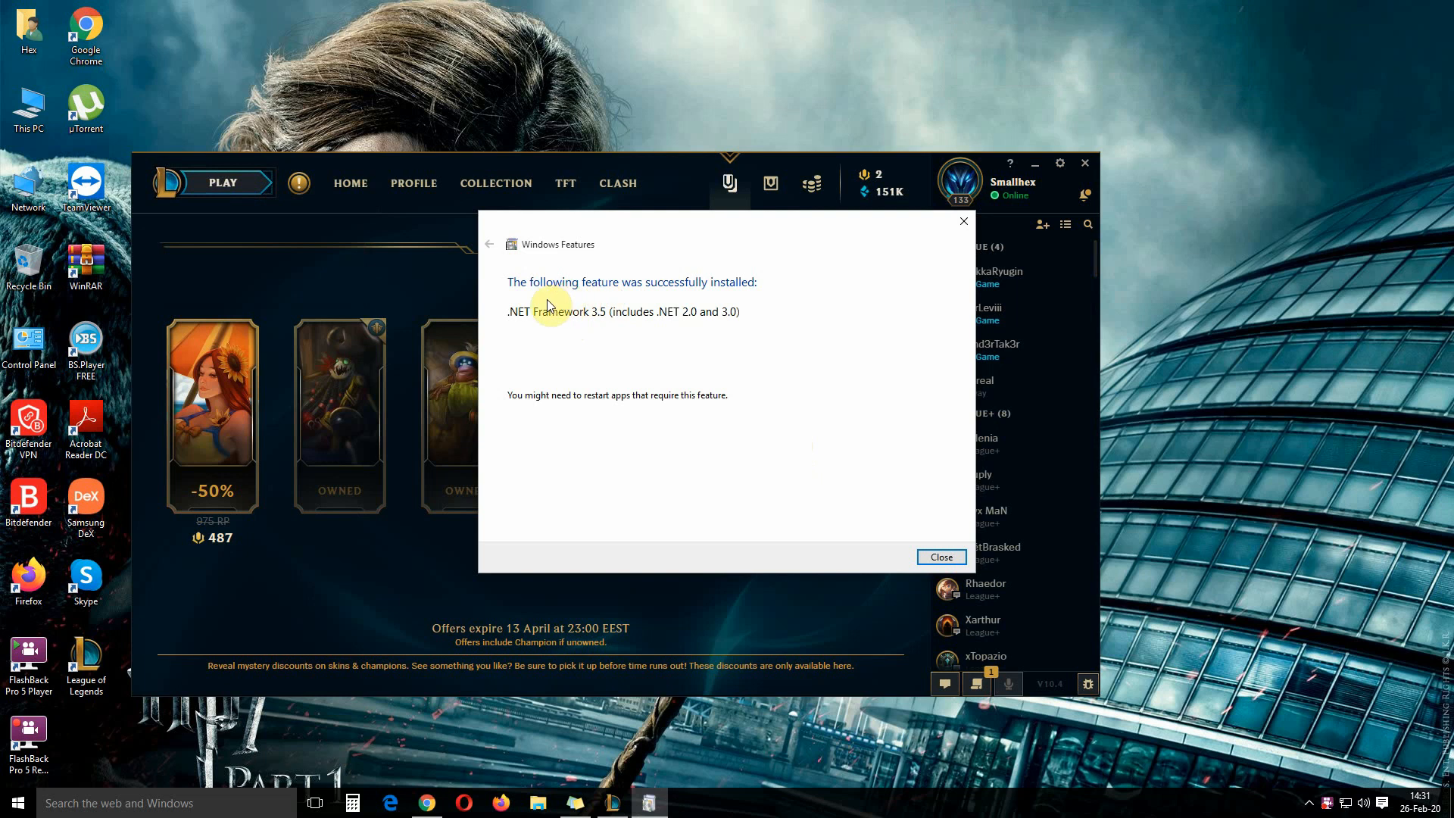
{"action": "mouse_move", "coordinate": [706, 327]}
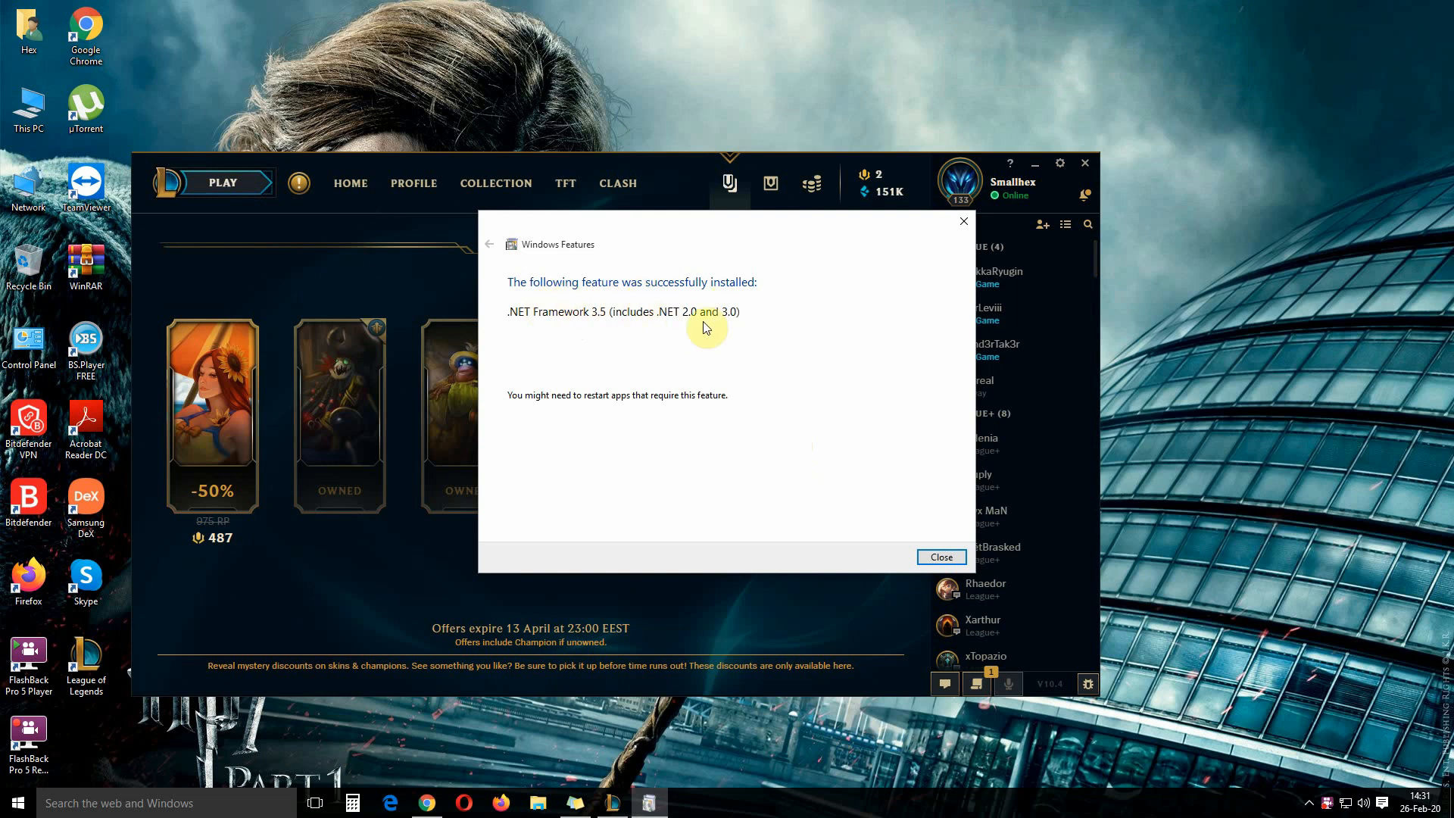
Close the .NET Framework 3.5 'successfully installed' screen.
{"action": "left_click", "coordinate": [941, 557]}
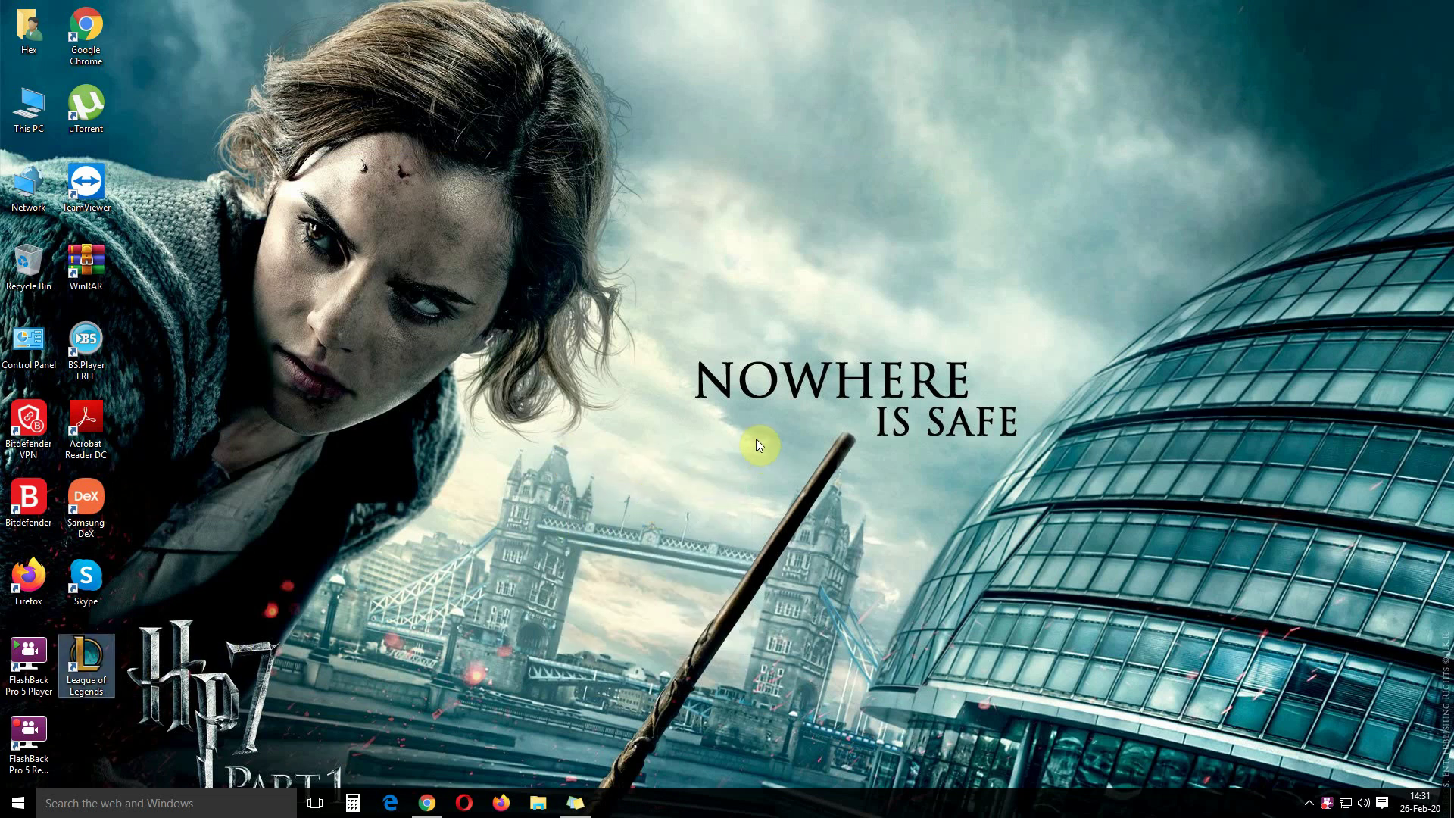
{"action": "mouse_move", "coordinate": [727, 394]}
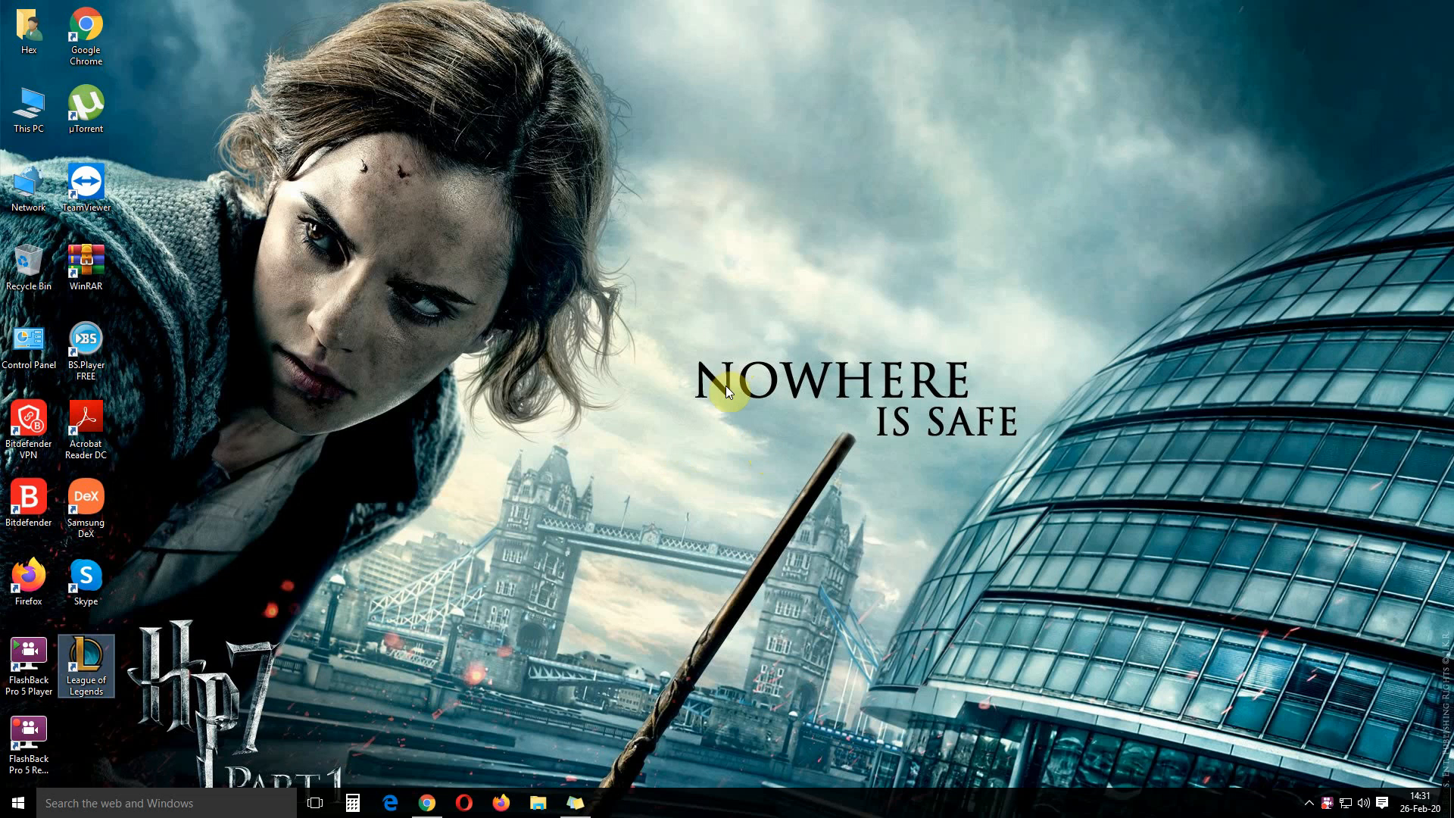
{"action": "mouse_move", "coordinate": [730, 458]}
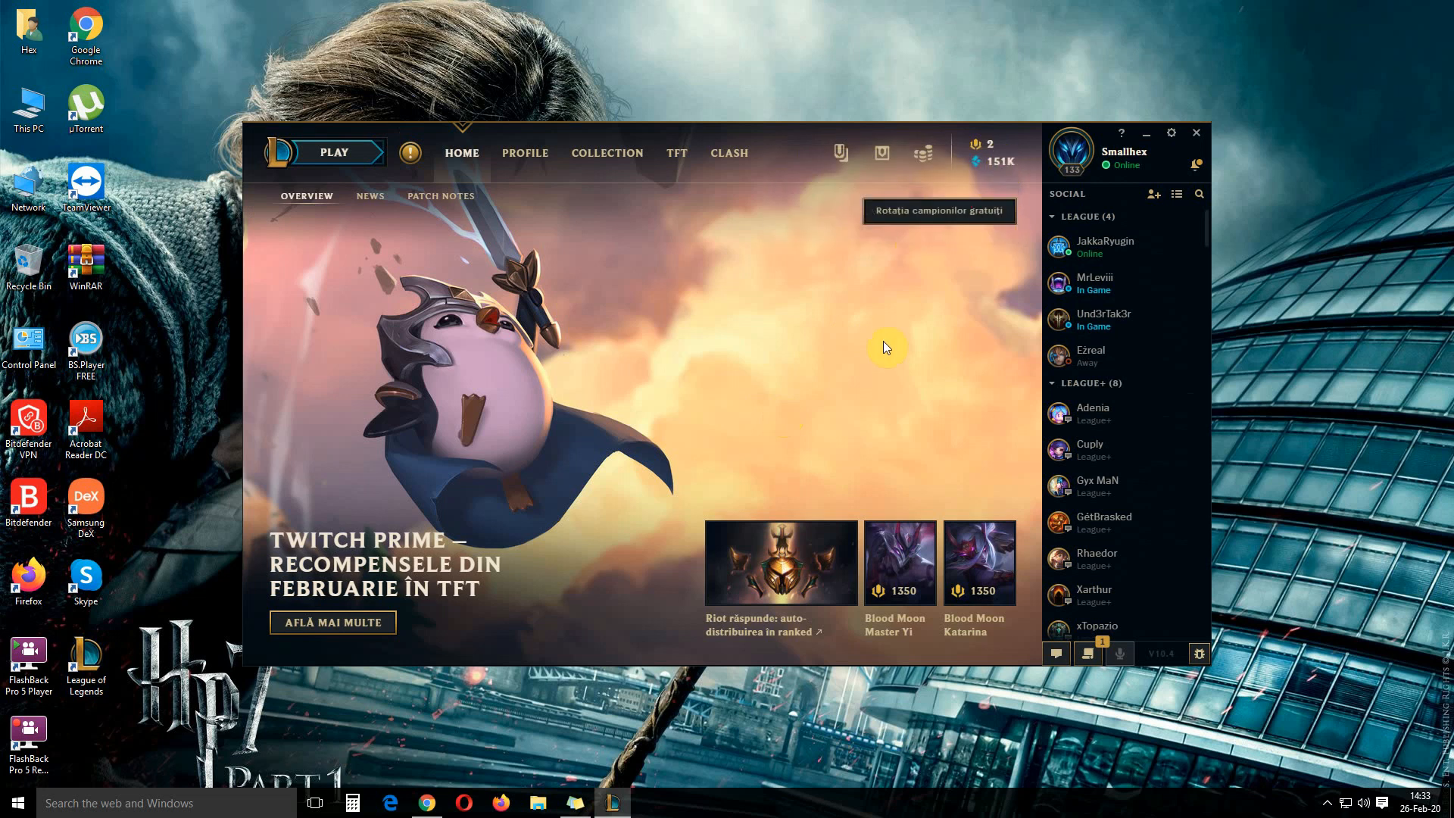
{"action": "mouse_move", "coordinate": [736, 431]}
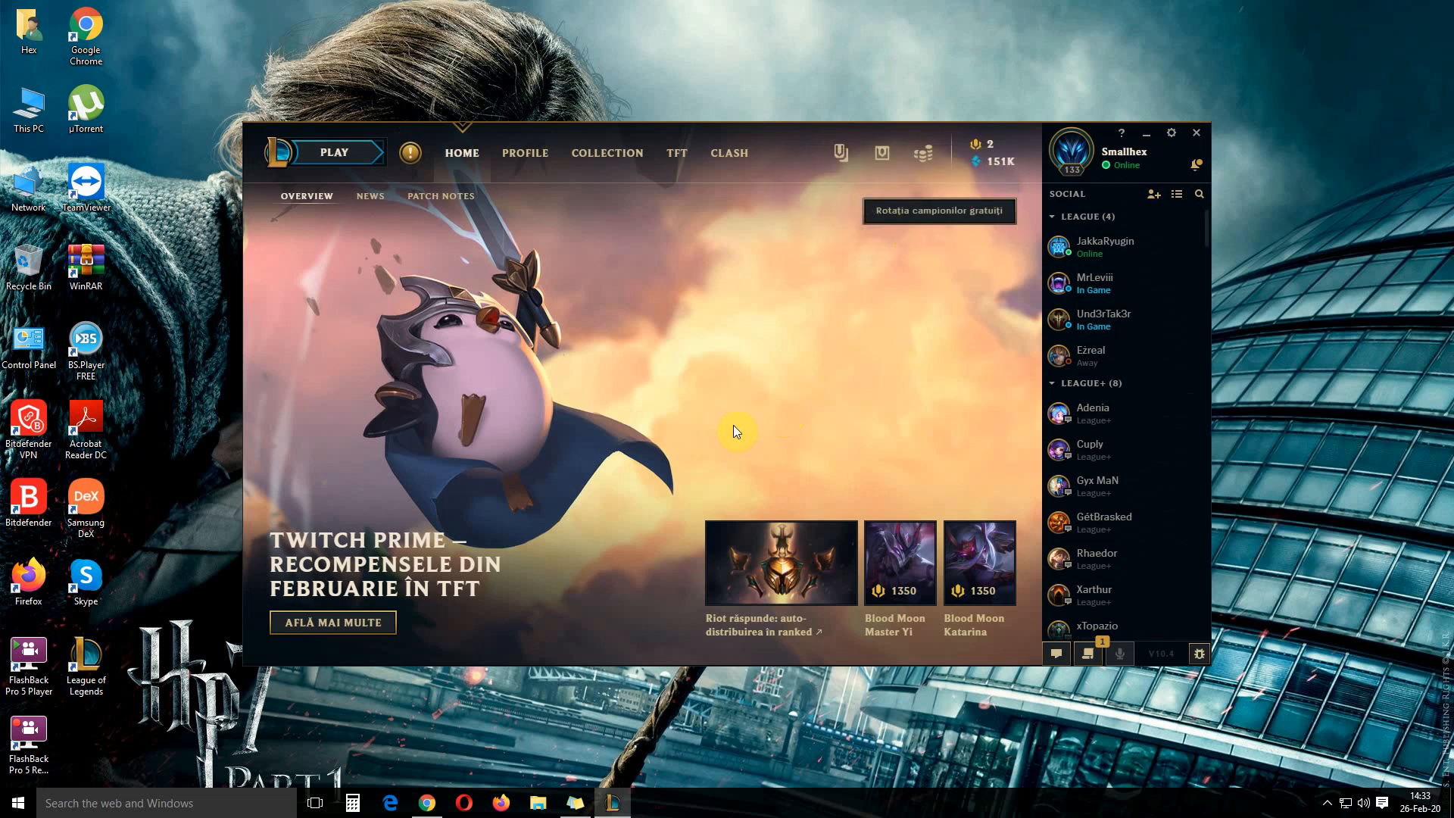
{"action": "mouse_move", "coordinate": [737, 355]}
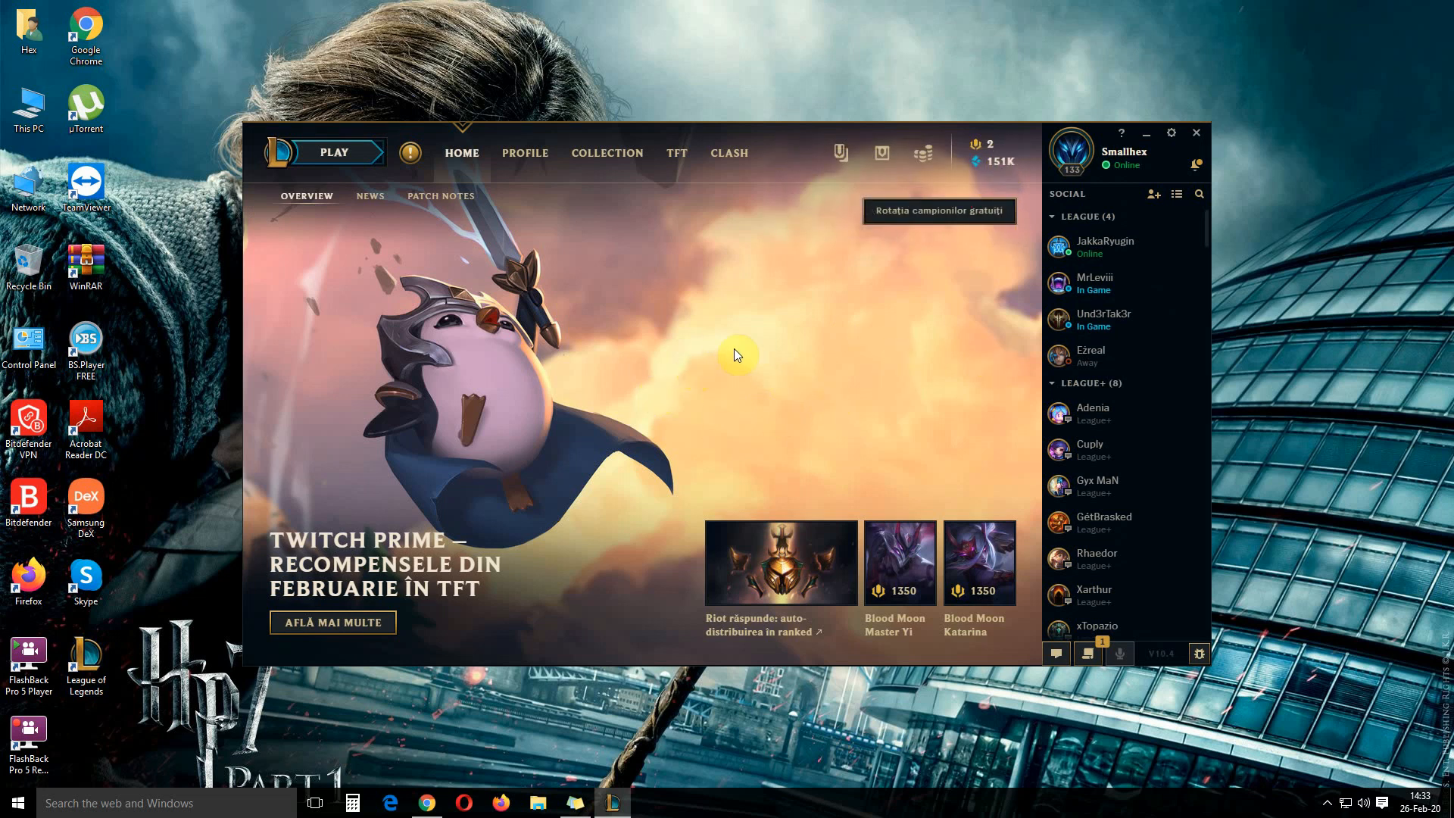